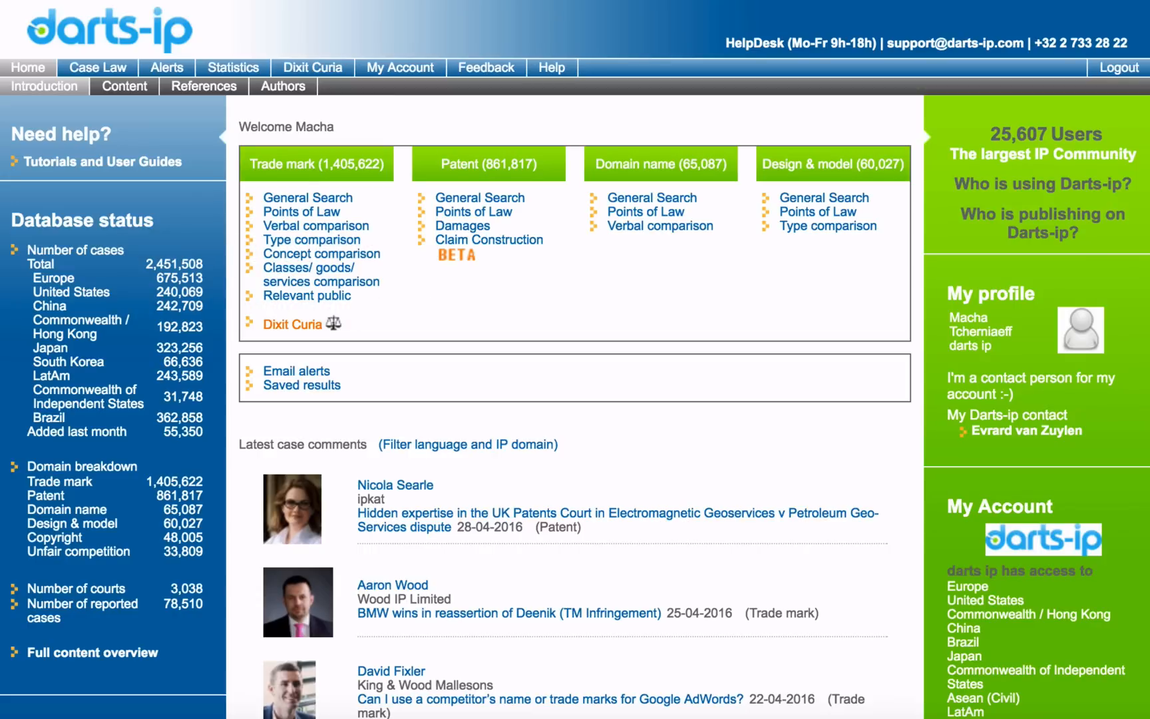
Open General Search under the Patent column of the Darts-ip home page.
click(97, 66)
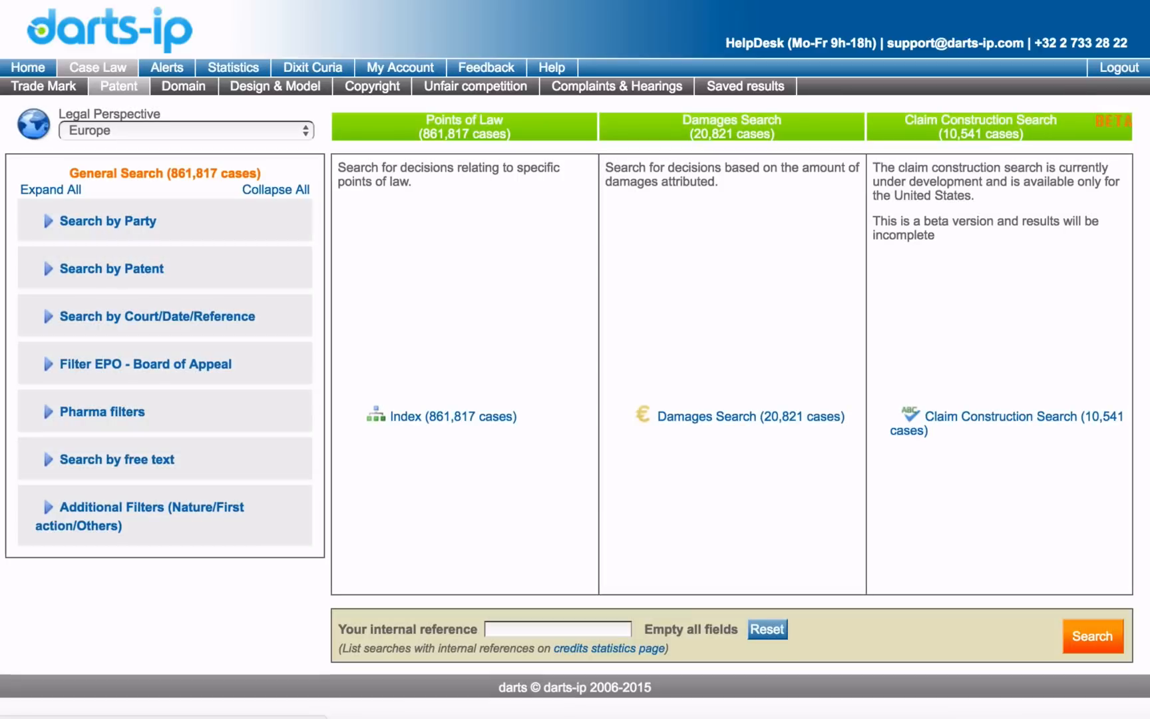
Search patent cases with 'samsung' as Party 1, returning 320 cases.
click(108, 221)
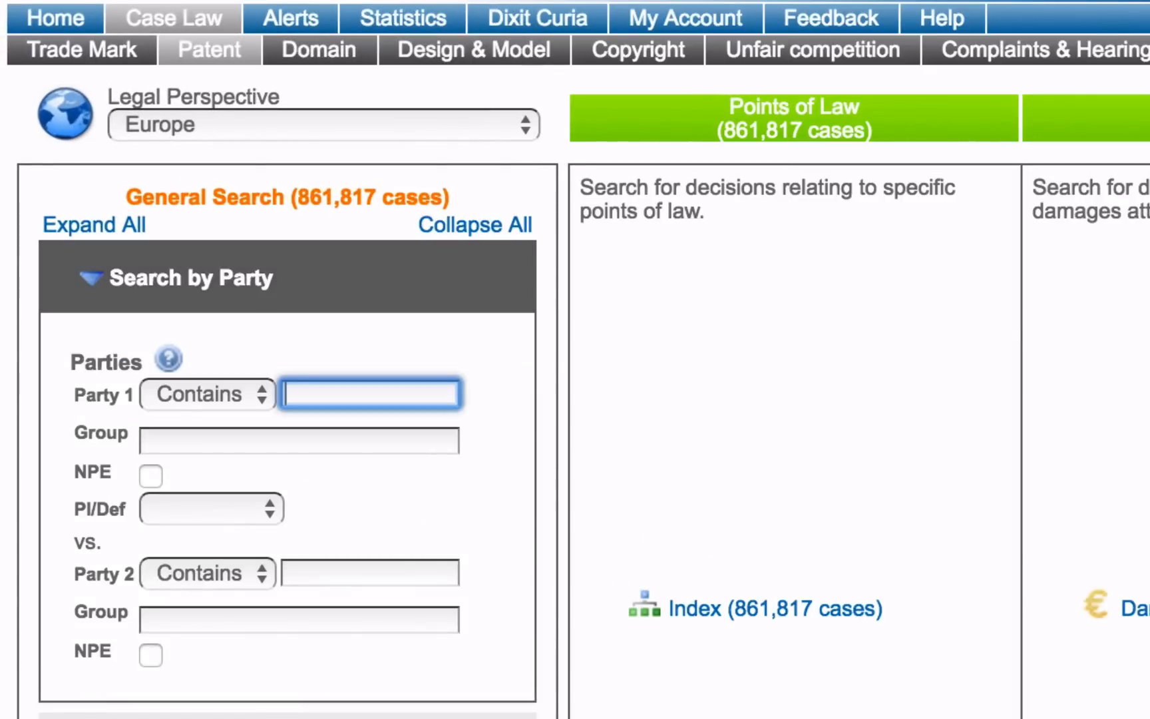
text(samsung)
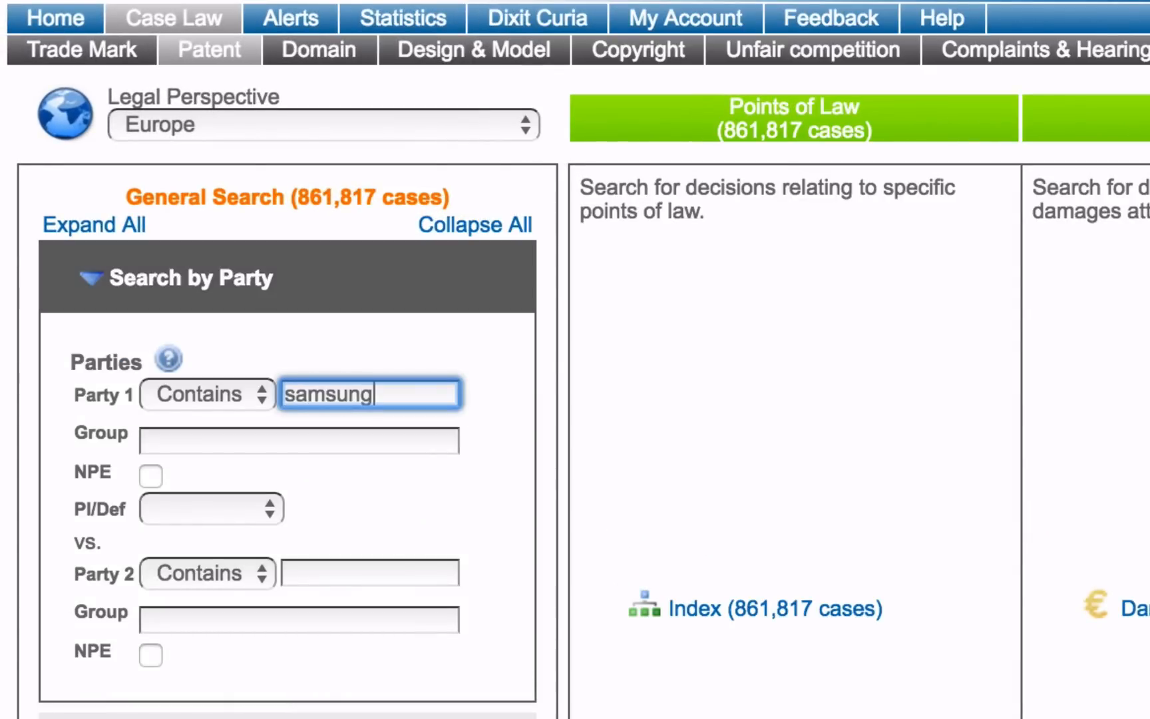
scroll(down, 3)
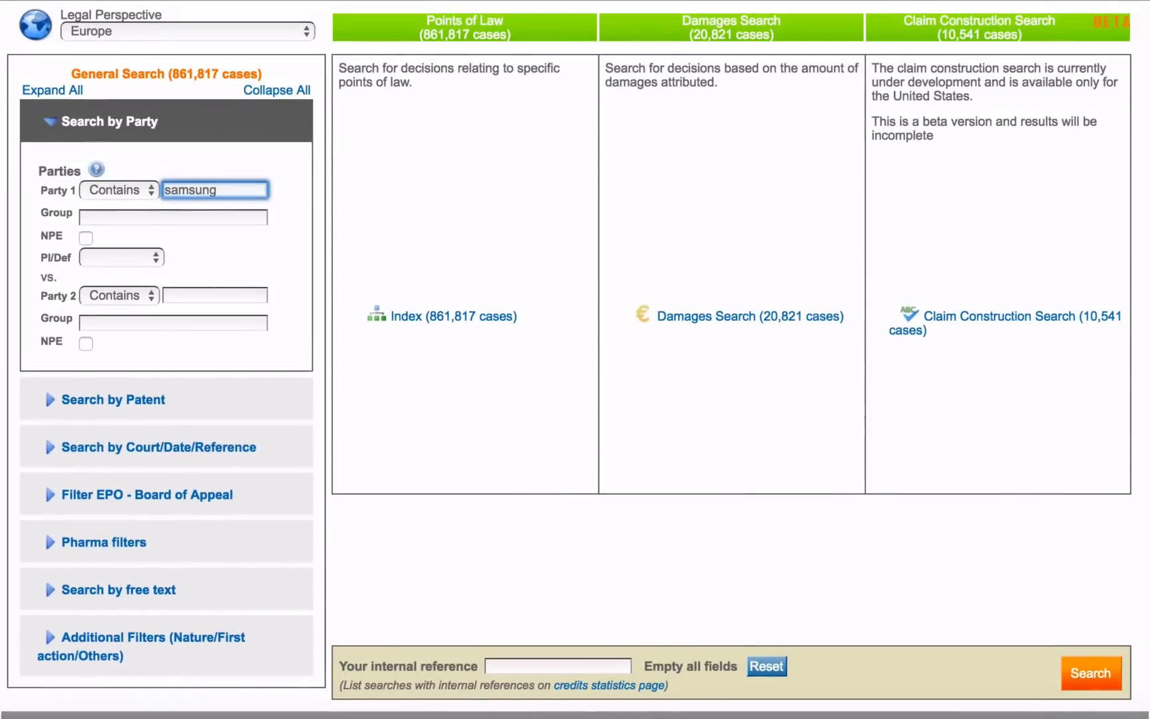
click(1090, 673)
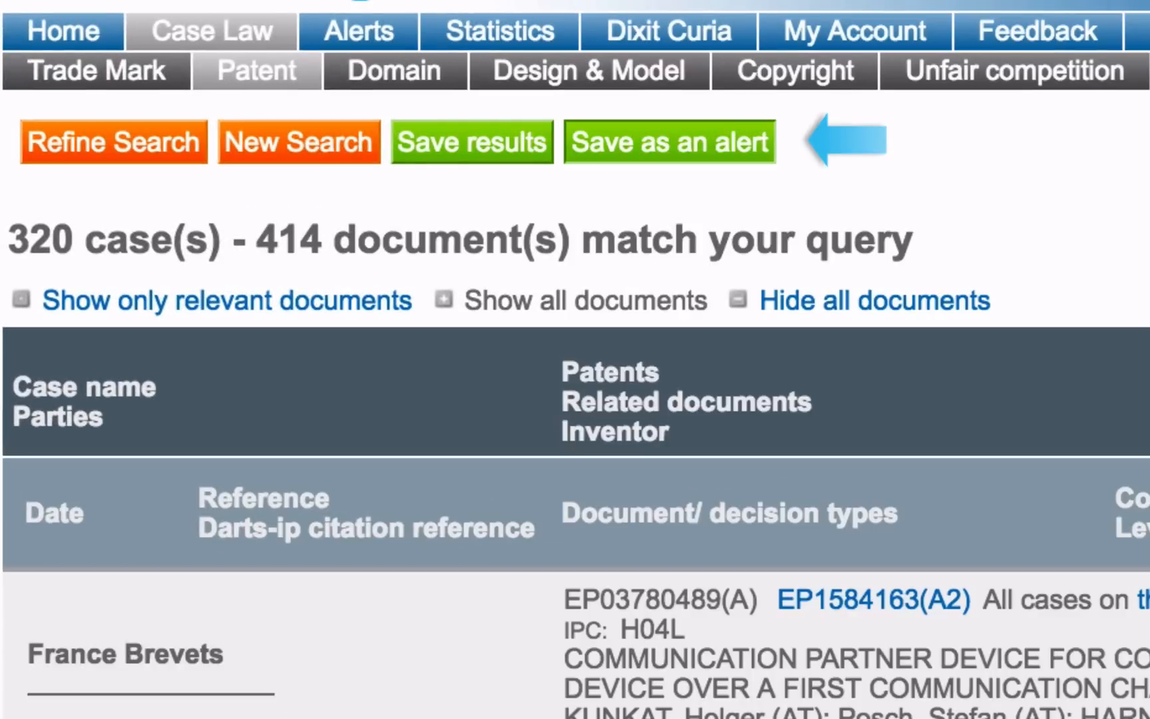
Start an alert named 'Samsung' with description 'case november'.
click(668, 141)
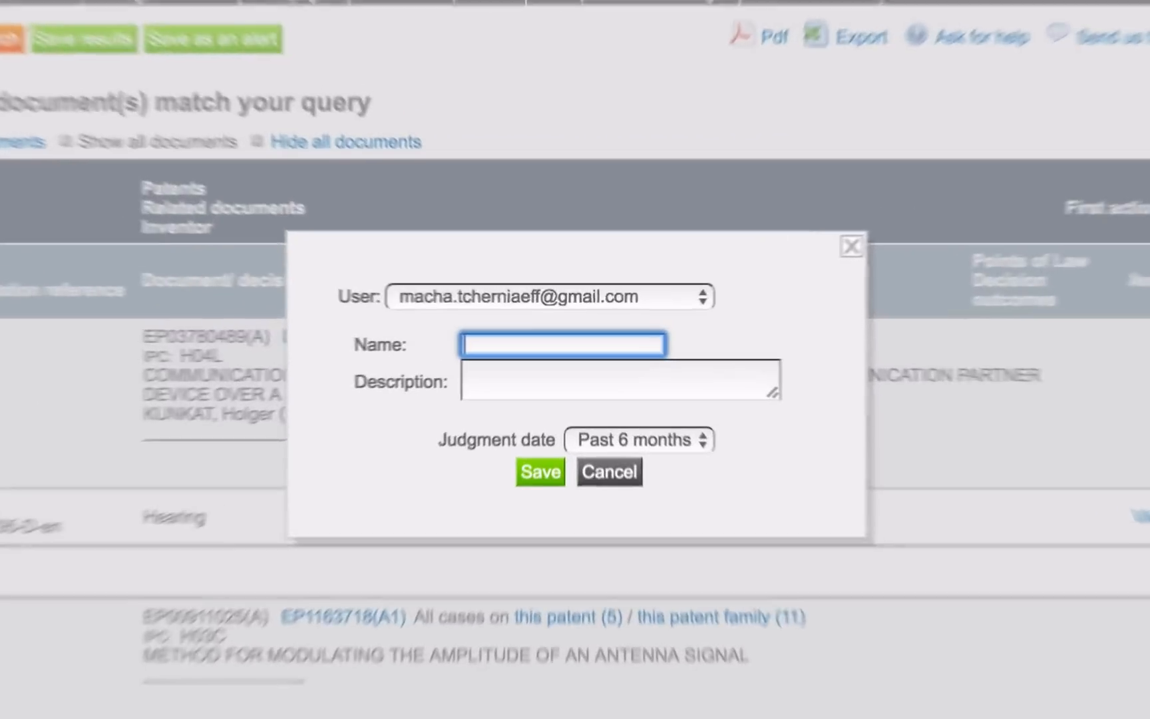
text(Samsung)
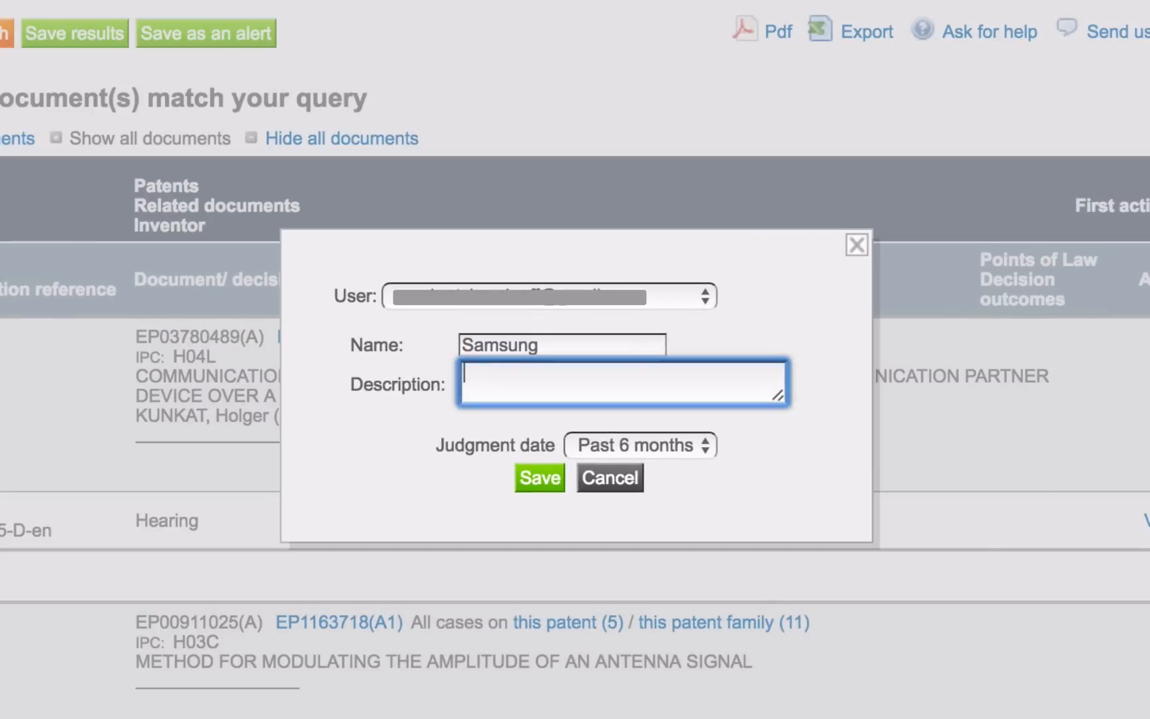
text(case november)
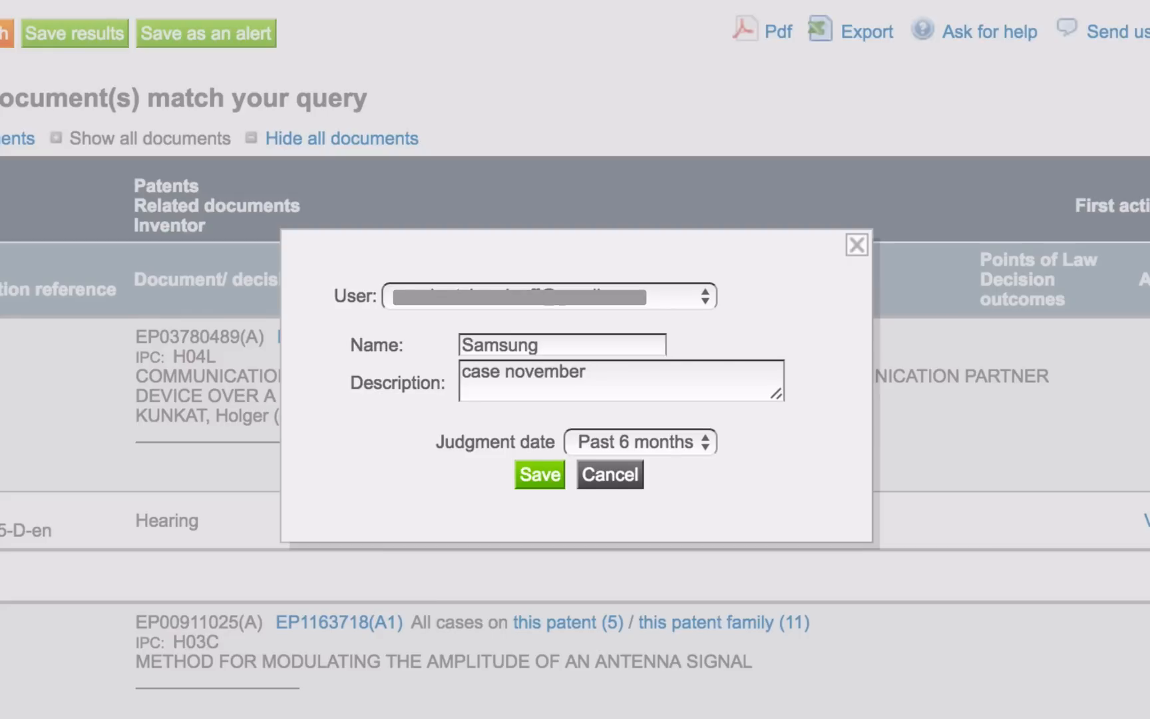
Set the alert's judgment date to past 3 years and save it.
click(639, 441)
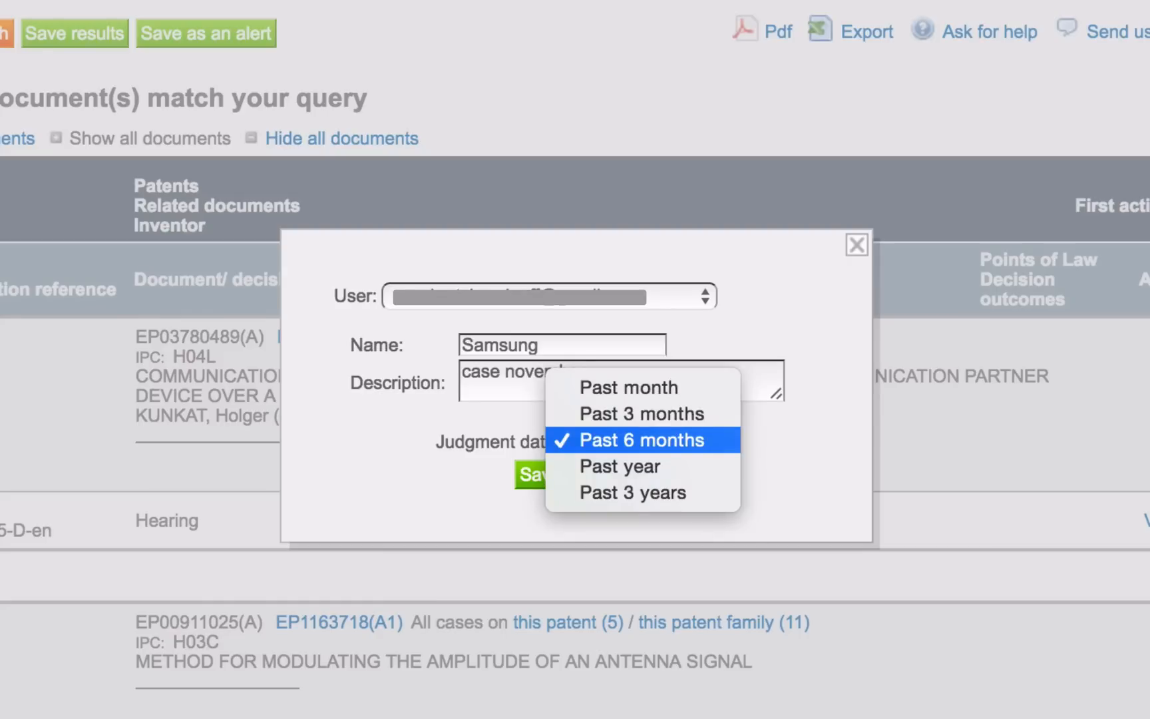
mouse_move(628, 387)
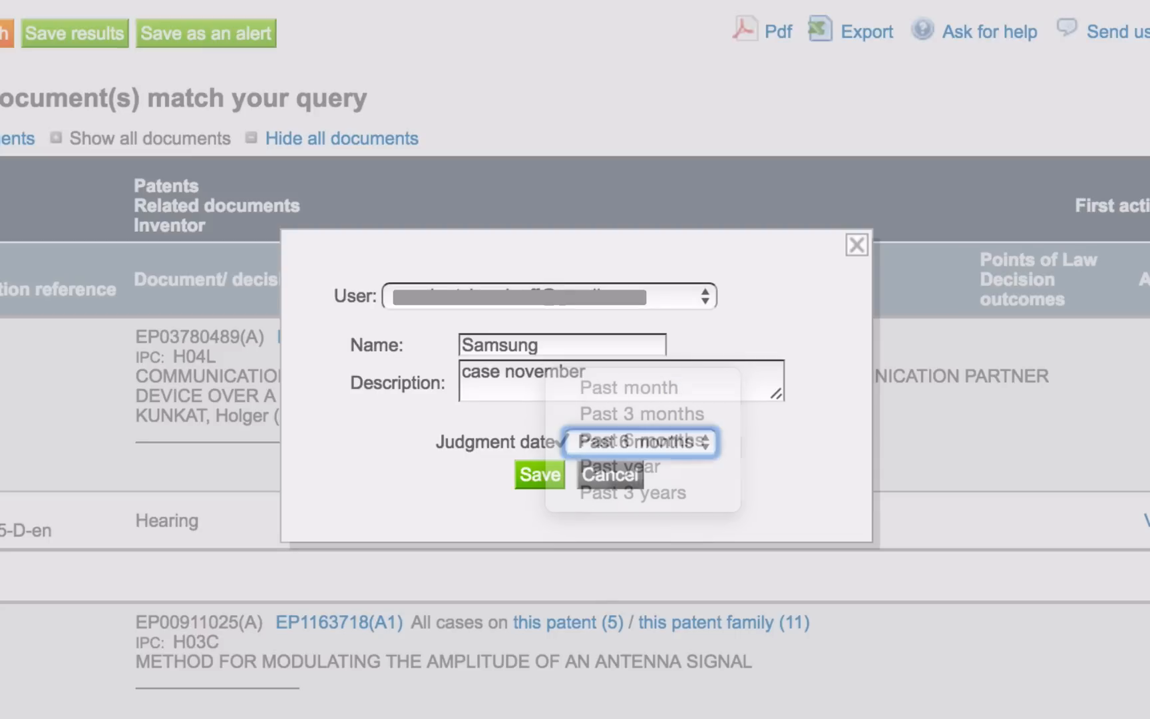
click(627, 388)
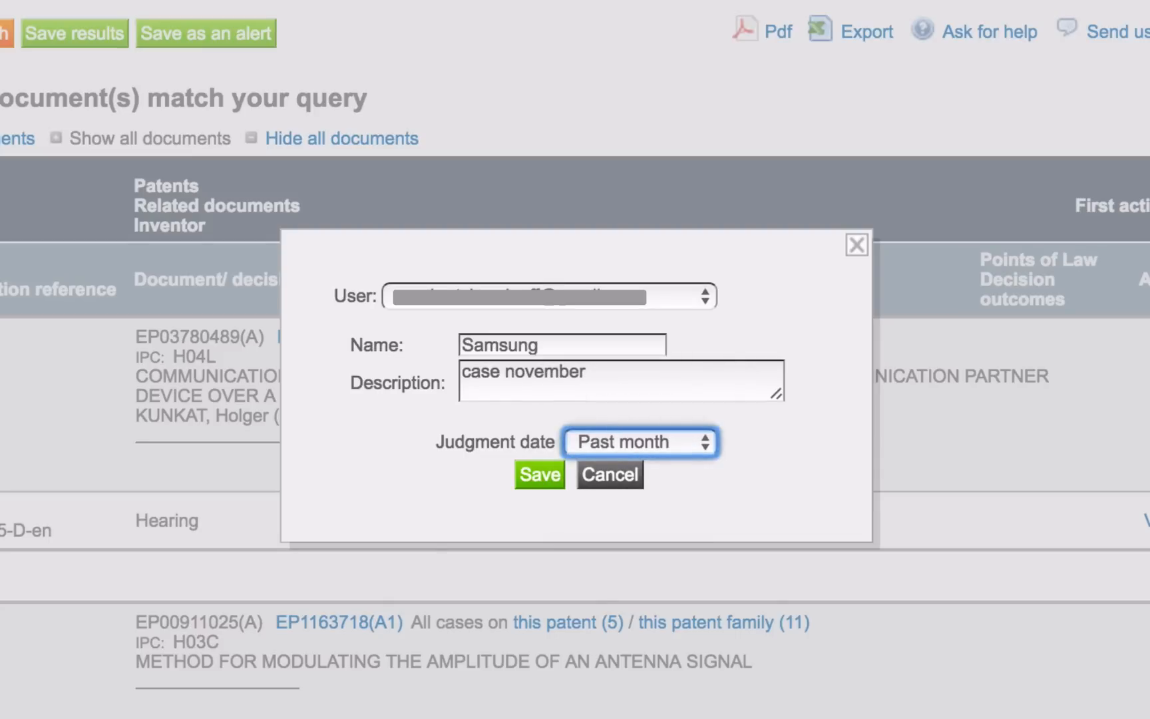
click(638, 441)
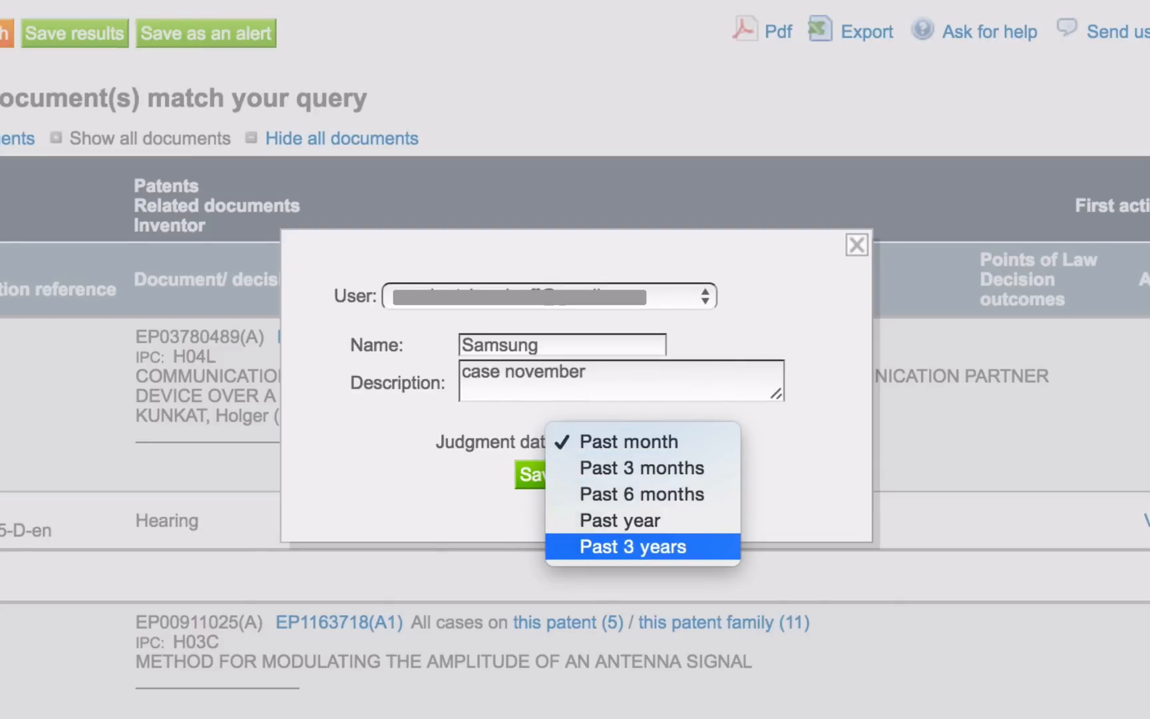
click(631, 546)
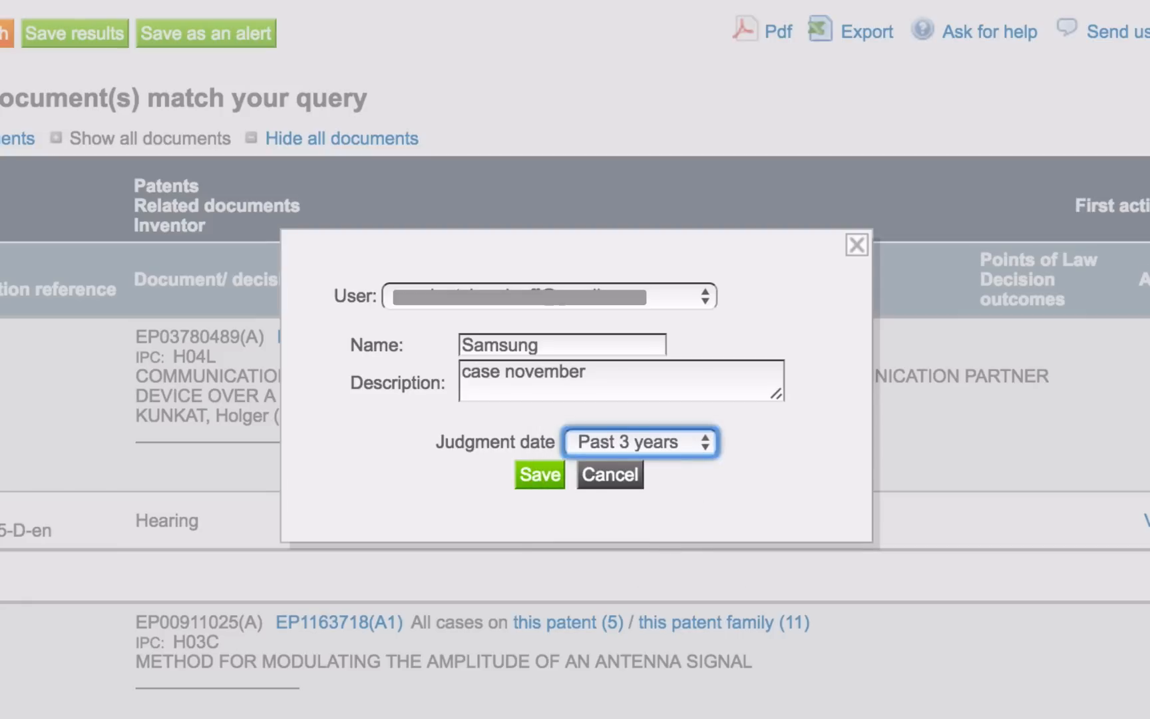
click(538, 474)
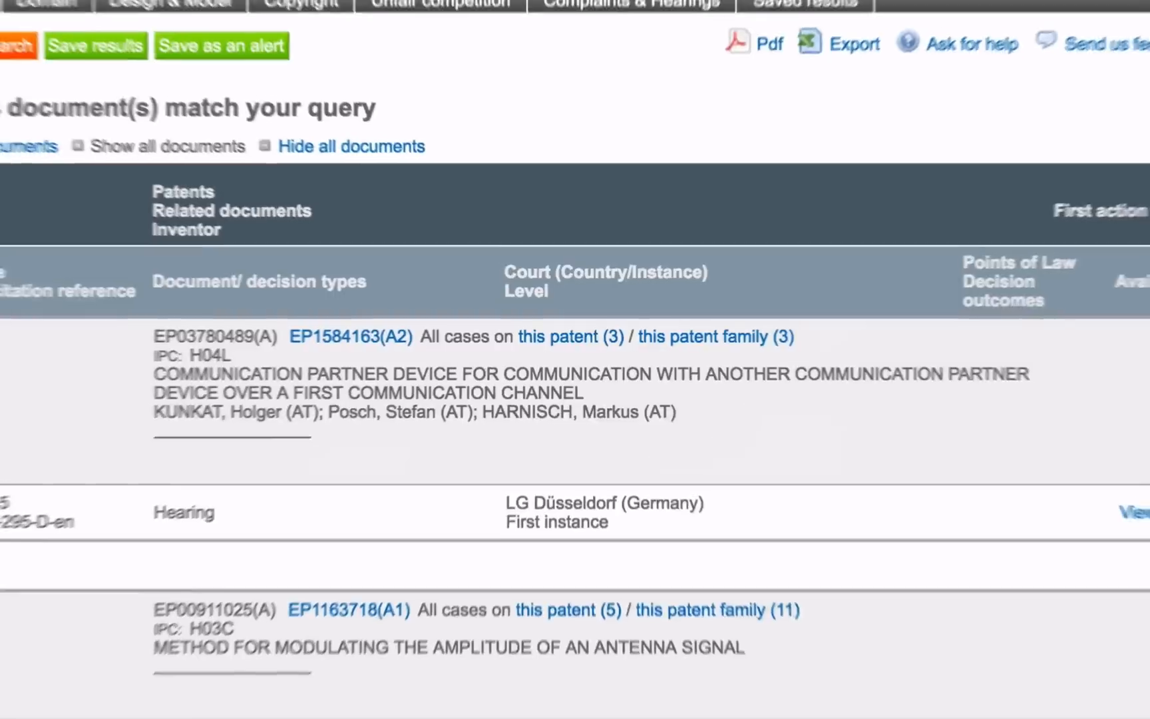
scroll(up, 3)
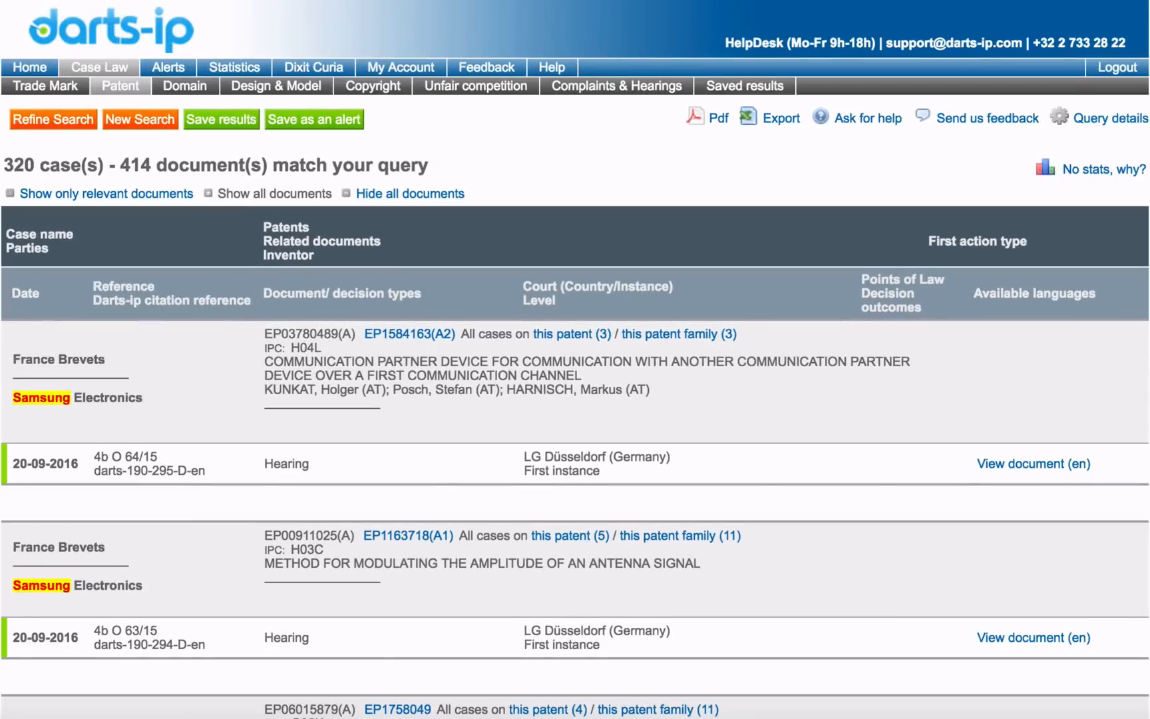